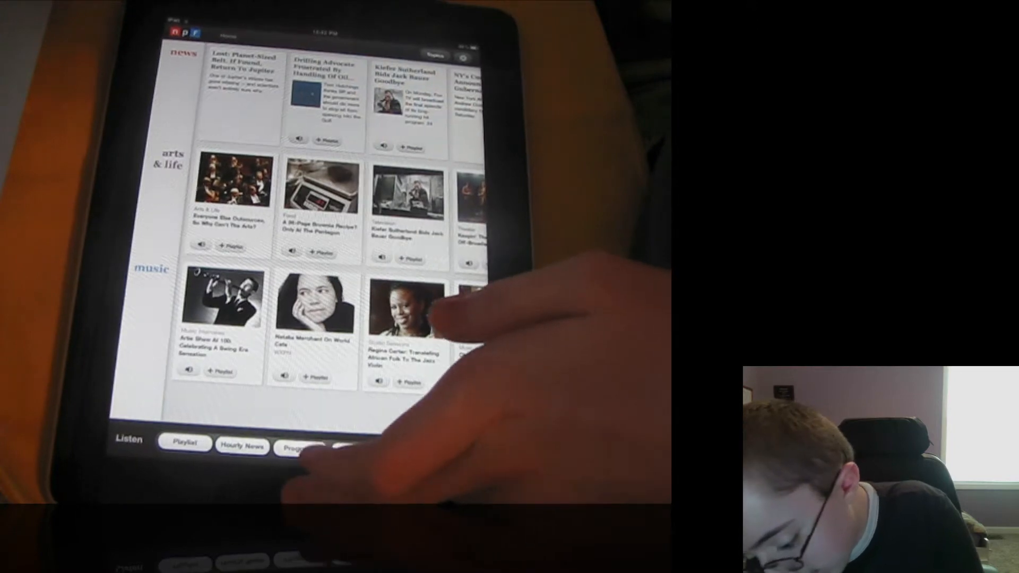
Step: Exit the NPR news story grid back to the iPad home screen
key("home")
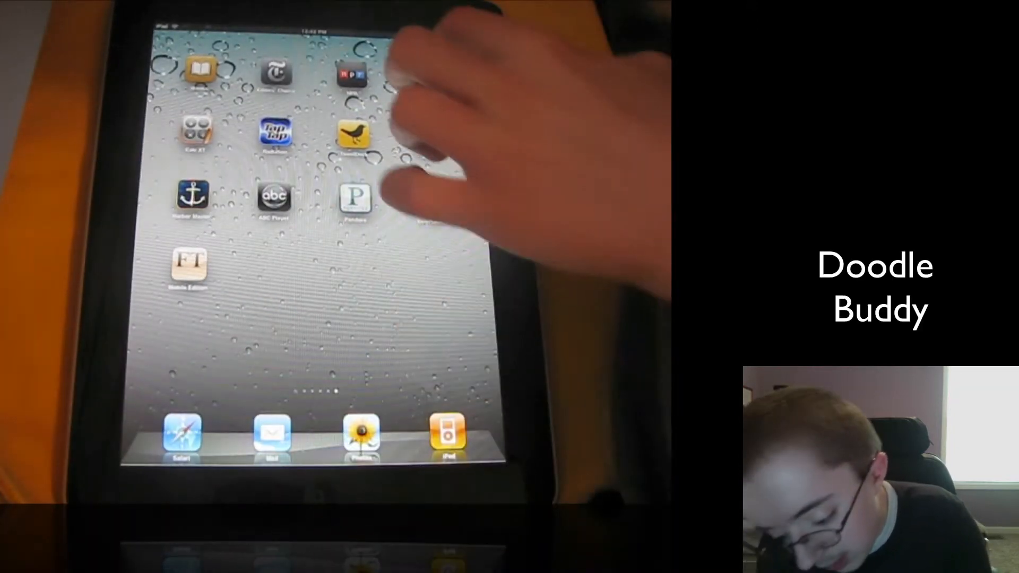